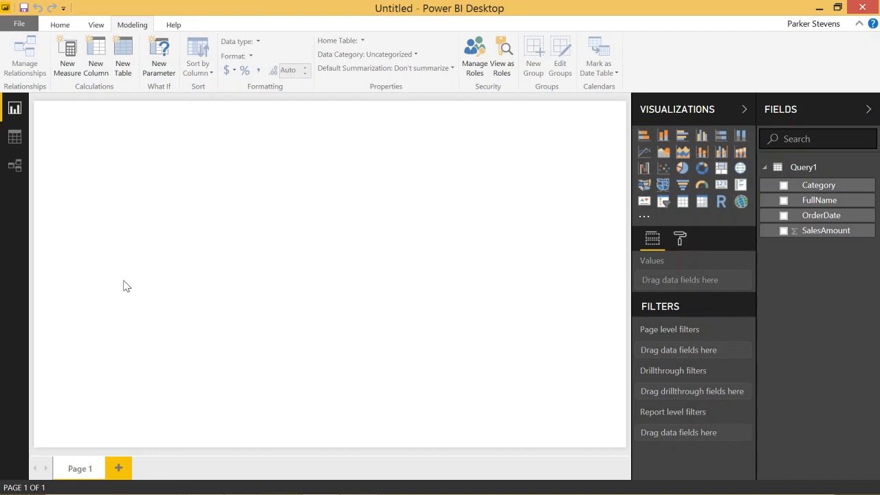
{"action": "mouse_move", "coordinate": [327, 247]}
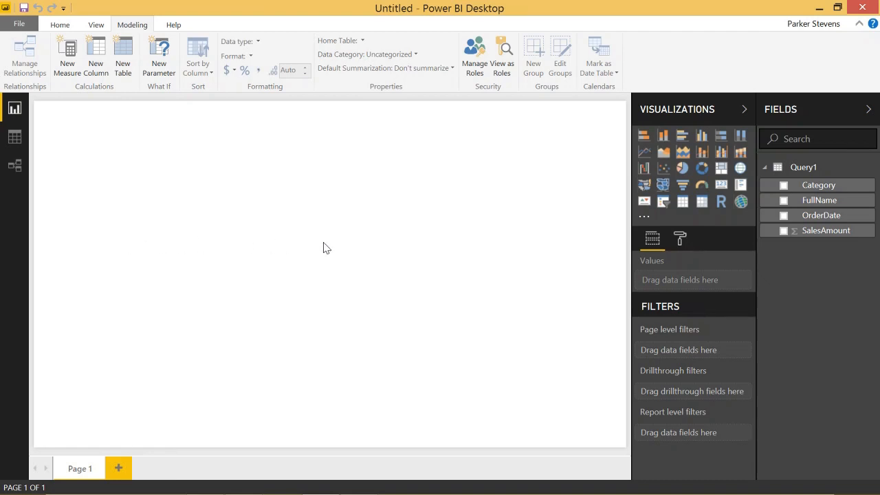
{"action": "mouse_move", "coordinate": [334, 265]}
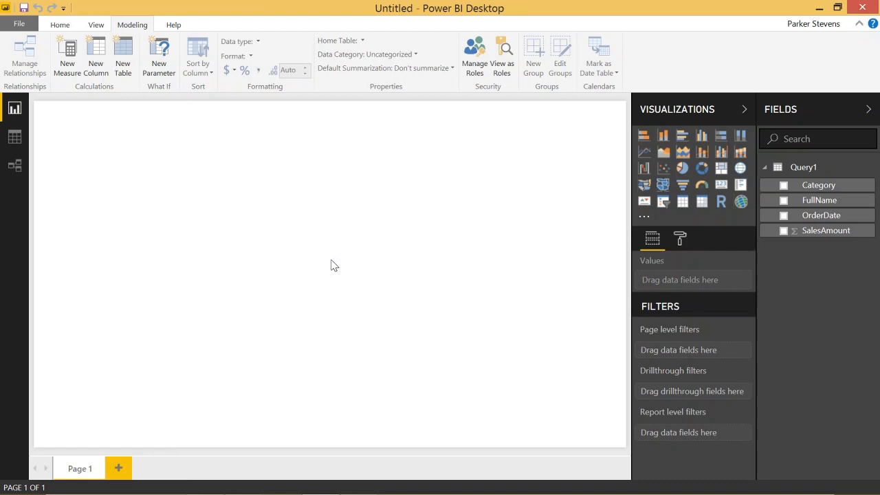
{"action": "mouse_move", "coordinate": [579, 185]}
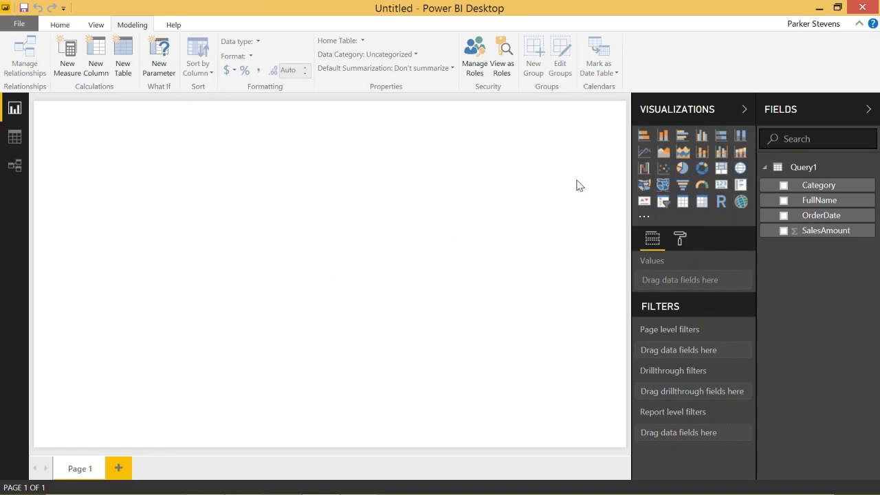
{"action": "mouse_move", "coordinate": [649, 165]}
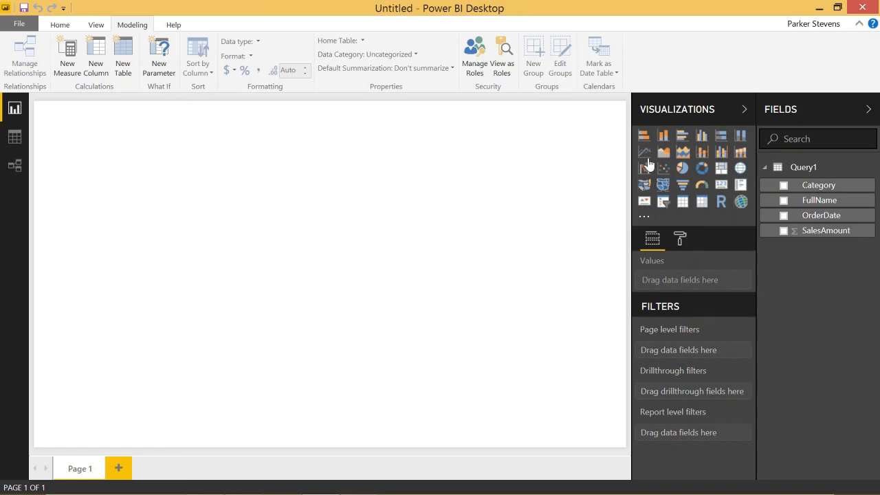
Add a line chart, enlarge it on the page, and put OrderDate on its axis
{"action": "left_click", "coordinate": [644, 152]}
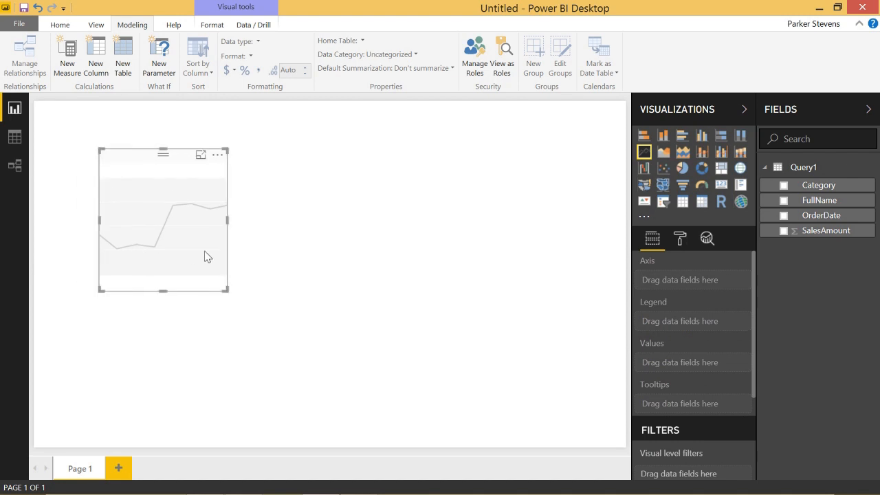
{"action": "mouse_move", "coordinate": [226, 289]}
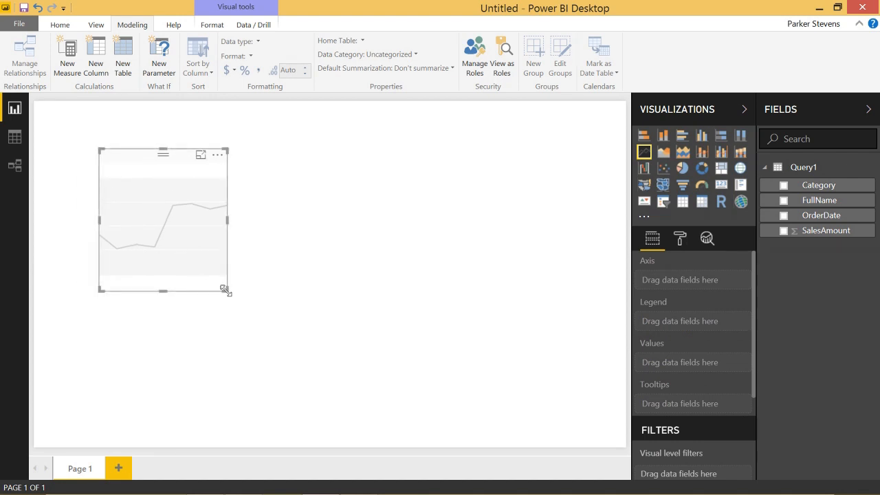
{"action": "left_click_drag", "start_coordinate": [225, 289], "coordinate": [486, 374]}
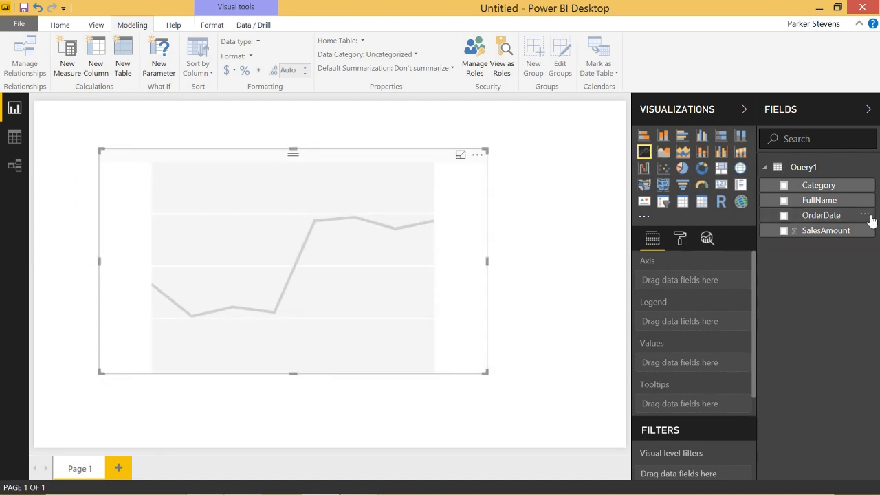
{"action": "left_click", "coordinate": [784, 215]}
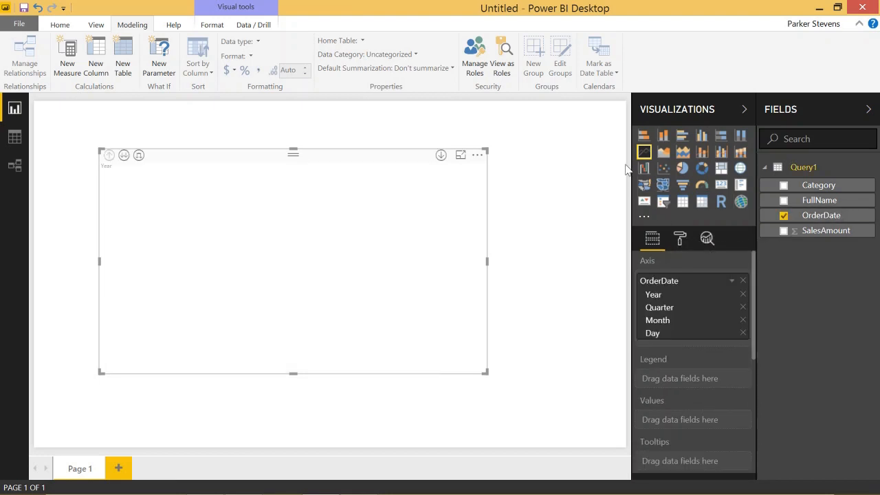
{"action": "mouse_move", "coordinate": [694, 420]}
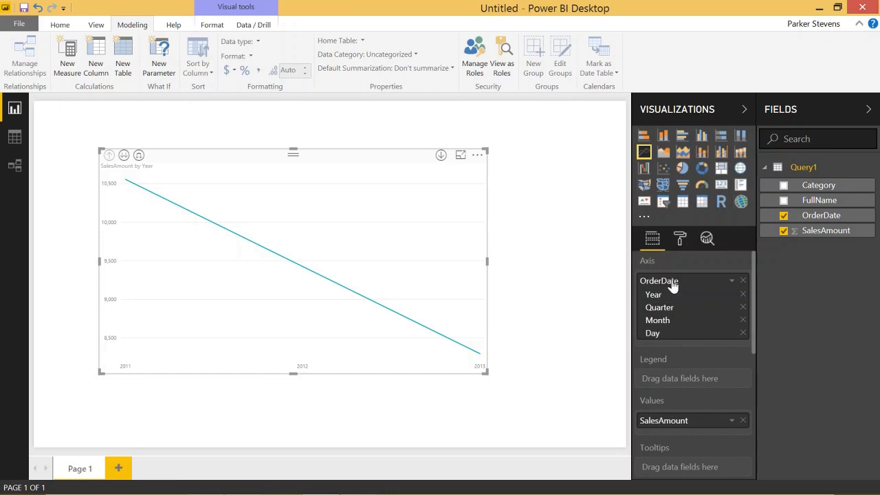
{"action": "mouse_move", "coordinate": [669, 296]}
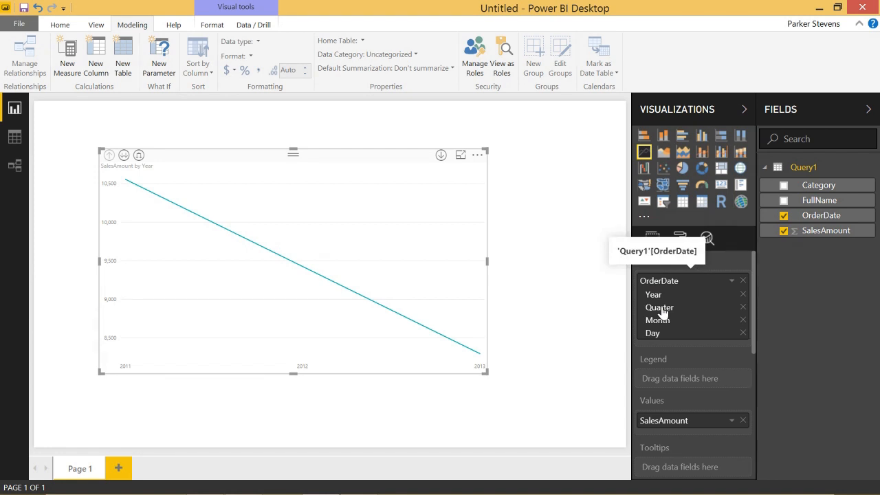
{"action": "mouse_move", "coordinate": [624, 315]}
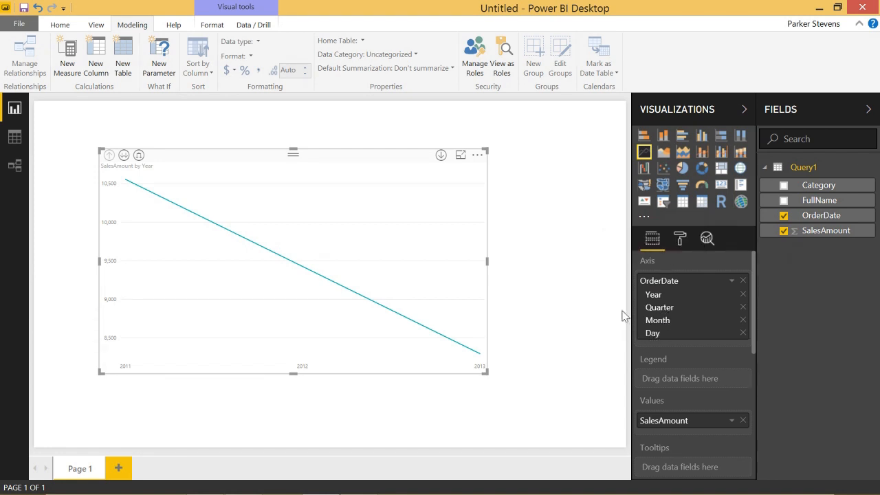
{"action": "mouse_move", "coordinate": [311, 306]}
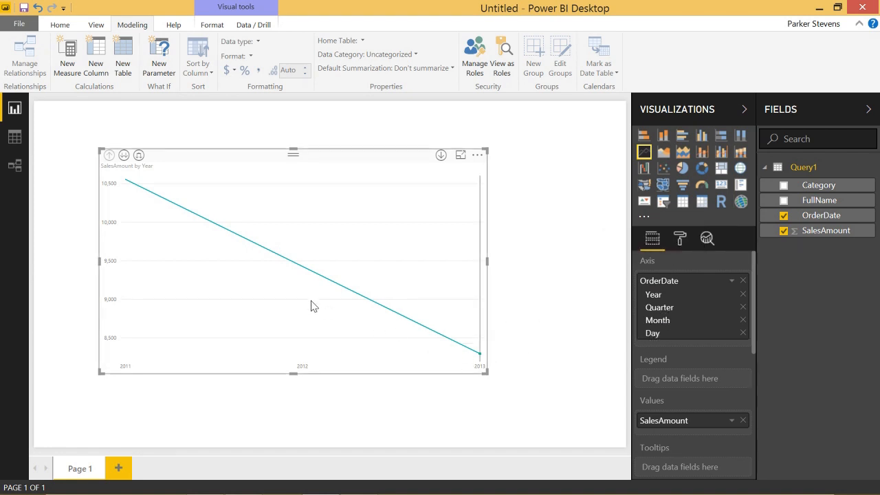
{"action": "mouse_move", "coordinate": [361, 203]}
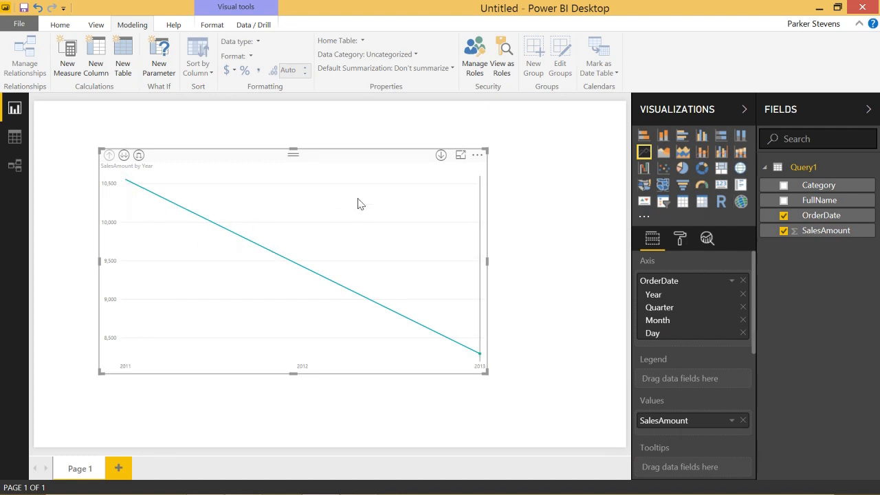
{"action": "mouse_move", "coordinate": [441, 155]}
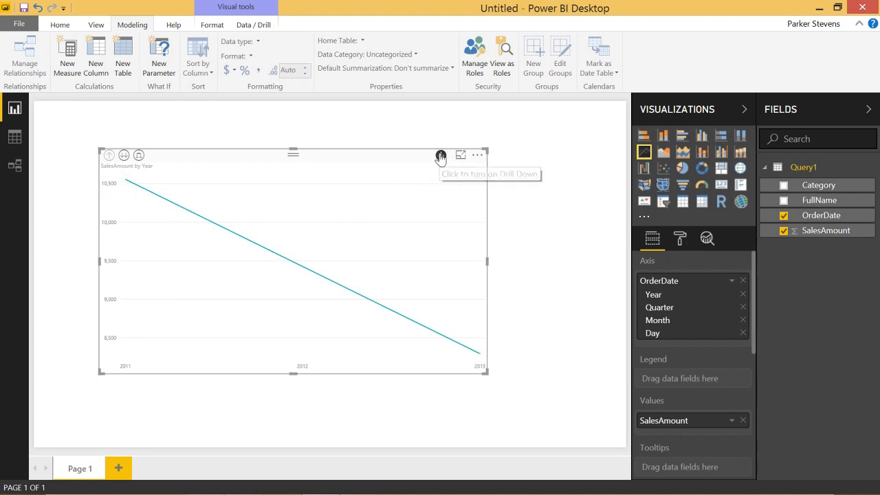
{"action": "mouse_move", "coordinate": [500, 357]}
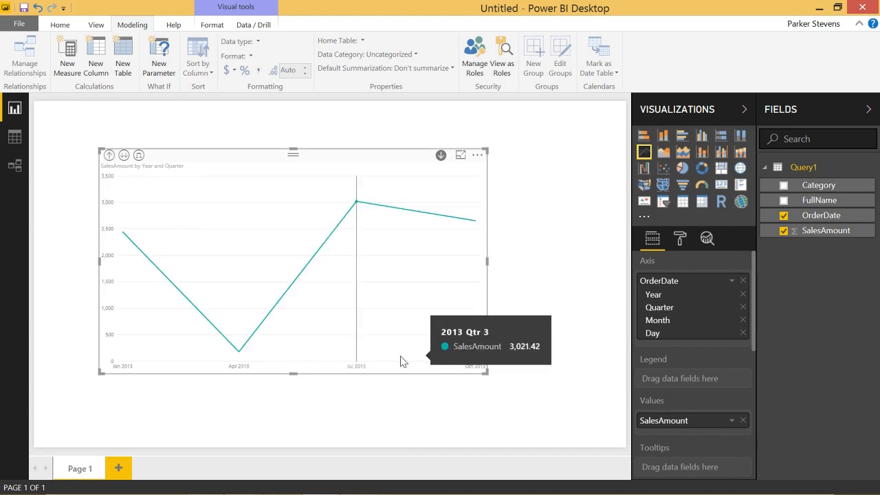
{"action": "mouse_move", "coordinate": [122, 233]}
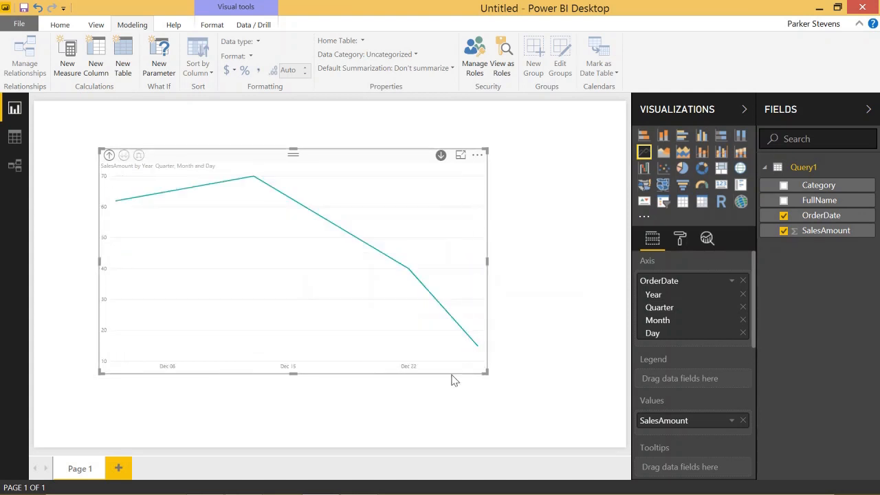
{"action": "mouse_move", "coordinate": [416, 304]}
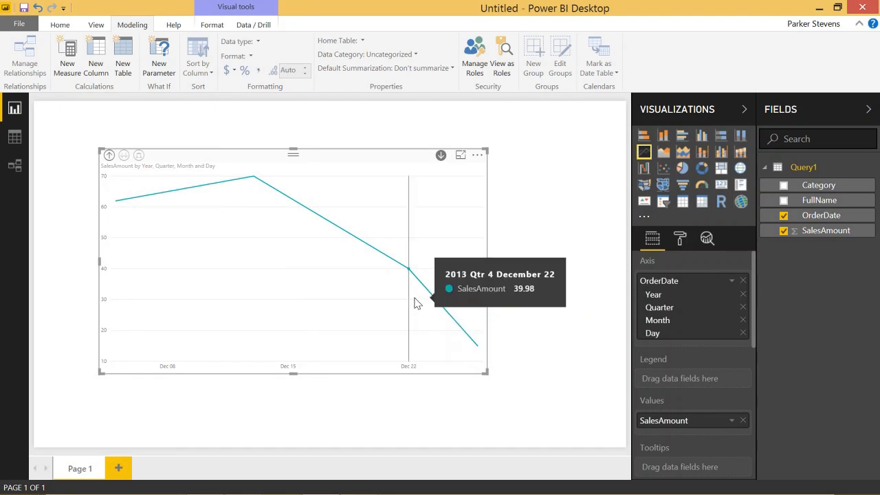
{"action": "mouse_move", "coordinate": [101, 127]}
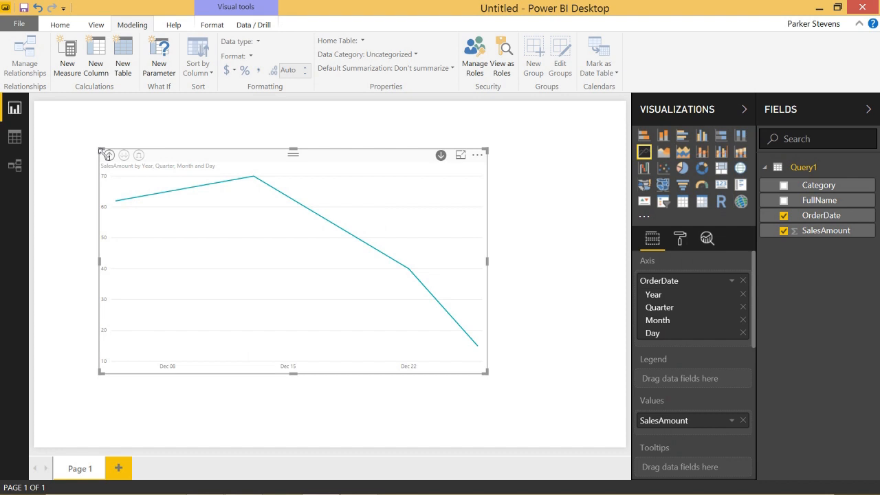
Drill up to Year, show quarter totals across all years, then return to yearly totals
{"action": "left_click", "coordinate": [109, 154]}
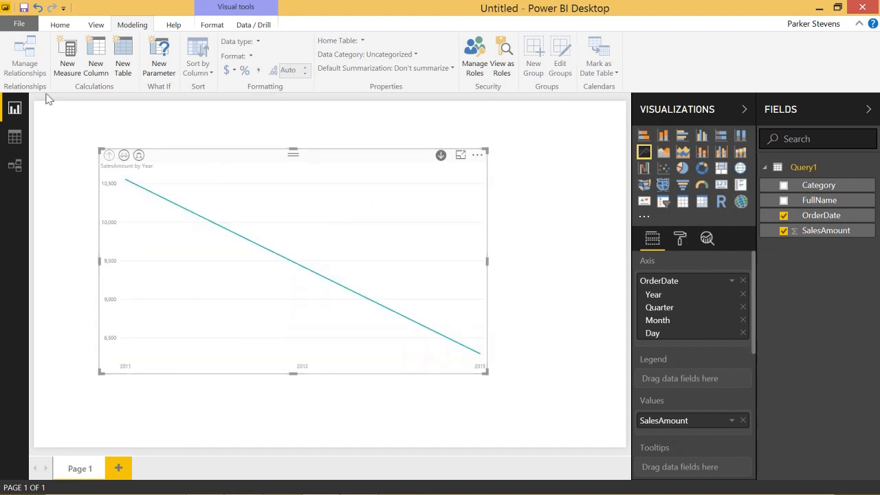
{"action": "mouse_move", "coordinate": [124, 154]}
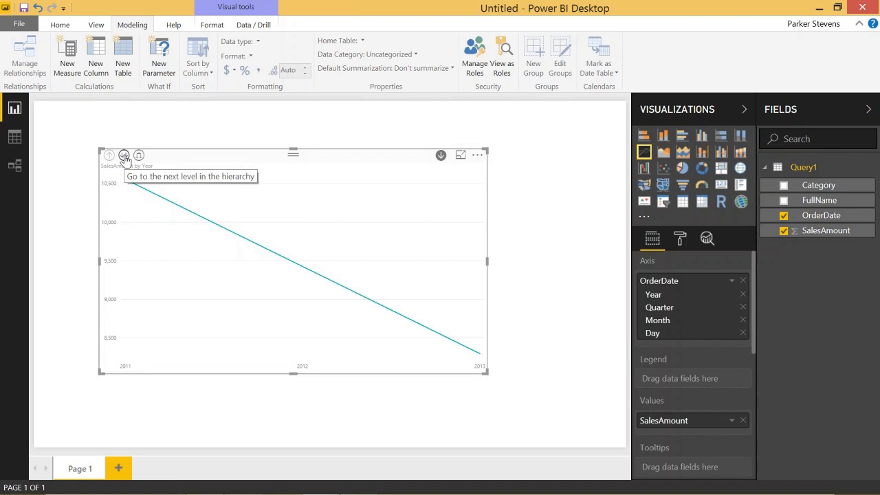
{"action": "left_click", "coordinate": [124, 155]}
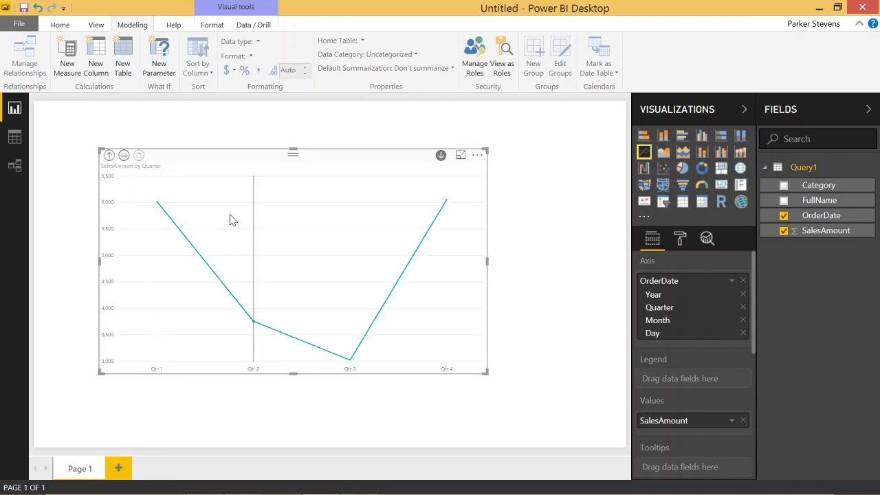
{"action": "mouse_move", "coordinate": [223, 326]}
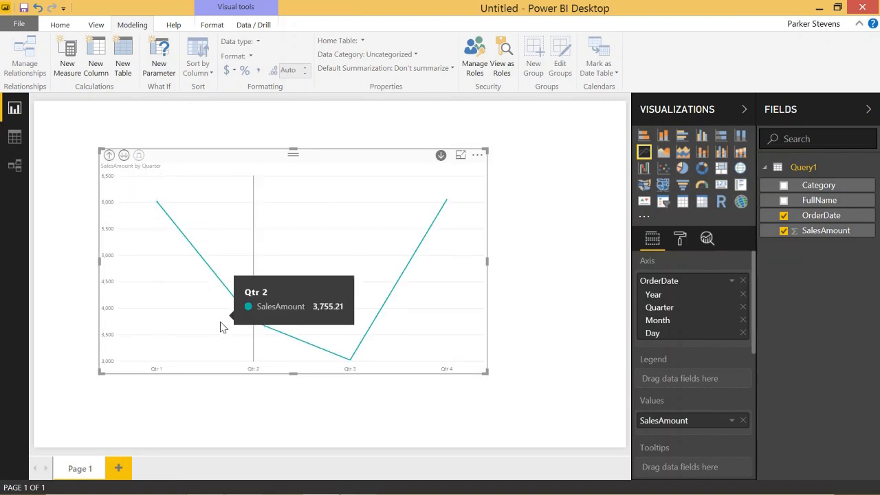
{"action": "mouse_move", "coordinate": [96, 154]}
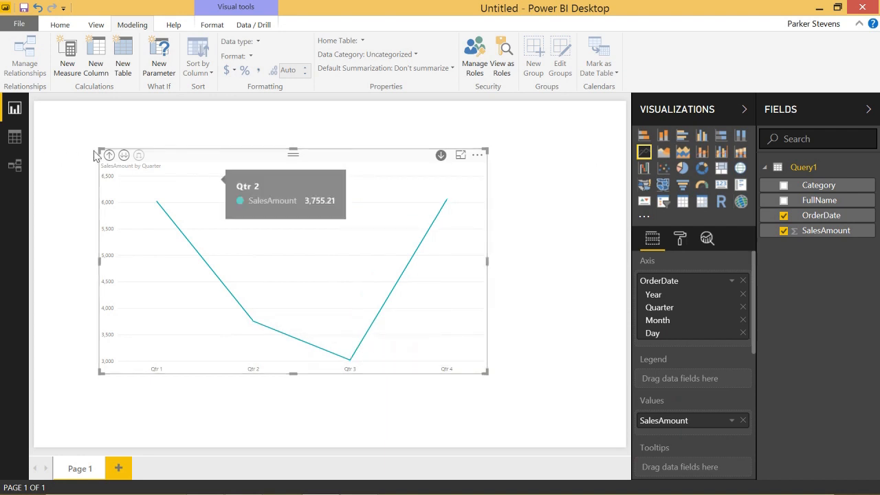
{"action": "left_click", "coordinate": [139, 155]}
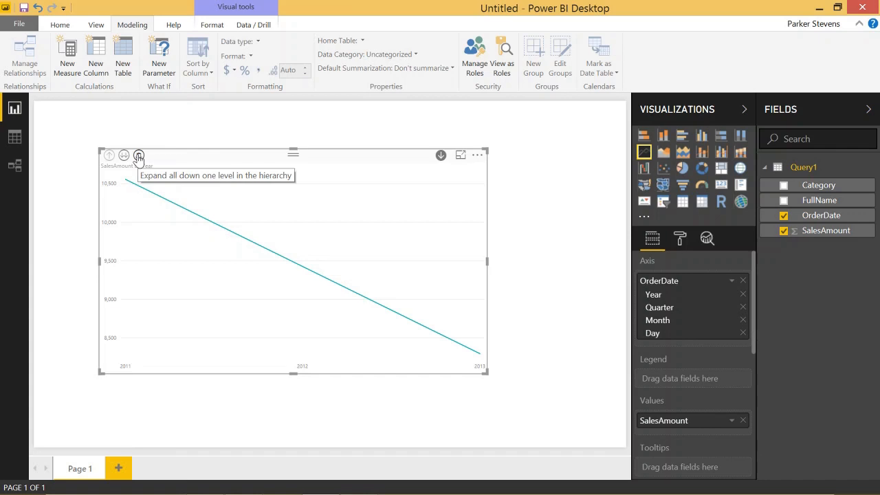
Expand the axis to Year and Quarter, collapse to Year, then expand to Year and Quarter again
{"action": "left_click", "coordinate": [139, 154]}
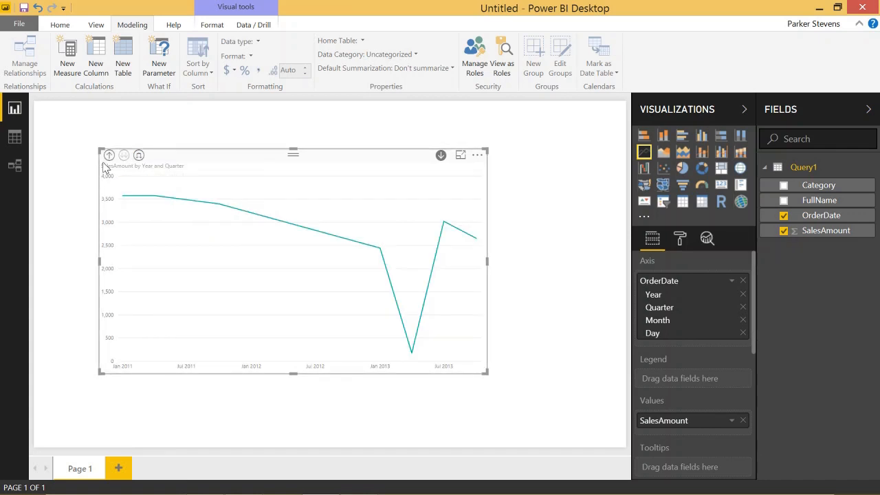
{"action": "left_click", "coordinate": [108, 154]}
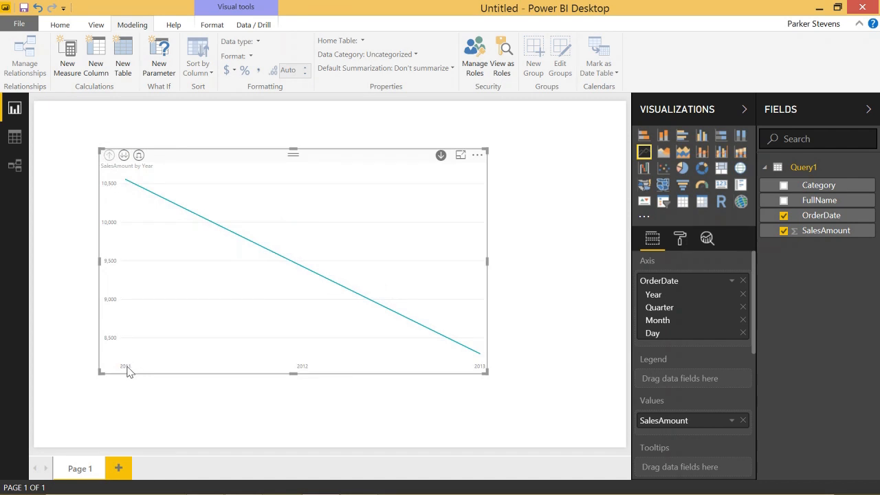
{"action": "left_click", "coordinate": [138, 154]}
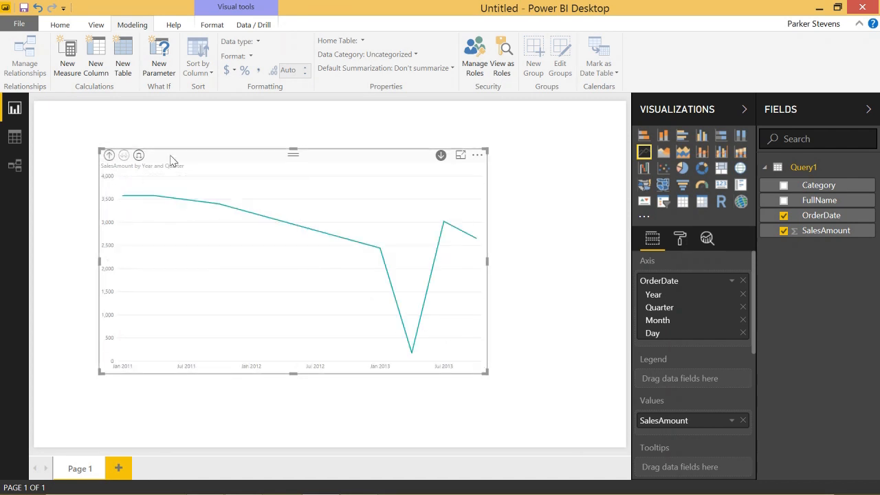
{"action": "mouse_move", "coordinate": [445, 280]}
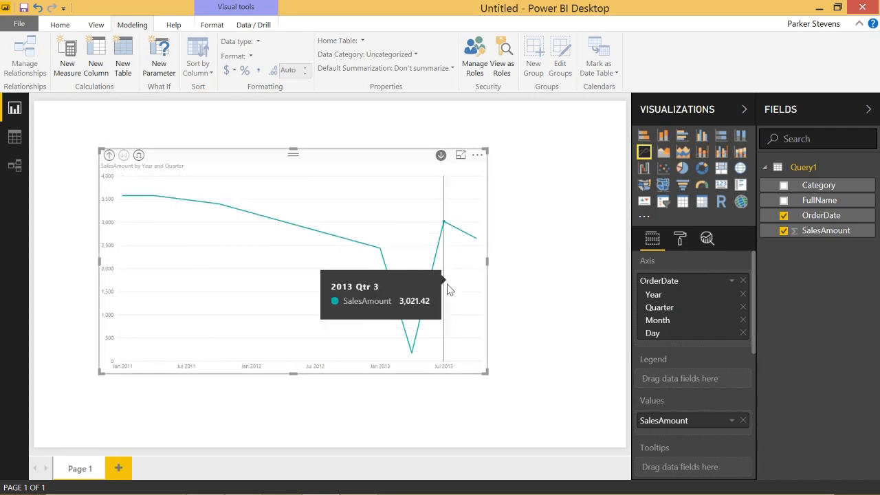
{"action": "mouse_move", "coordinate": [306, 230]}
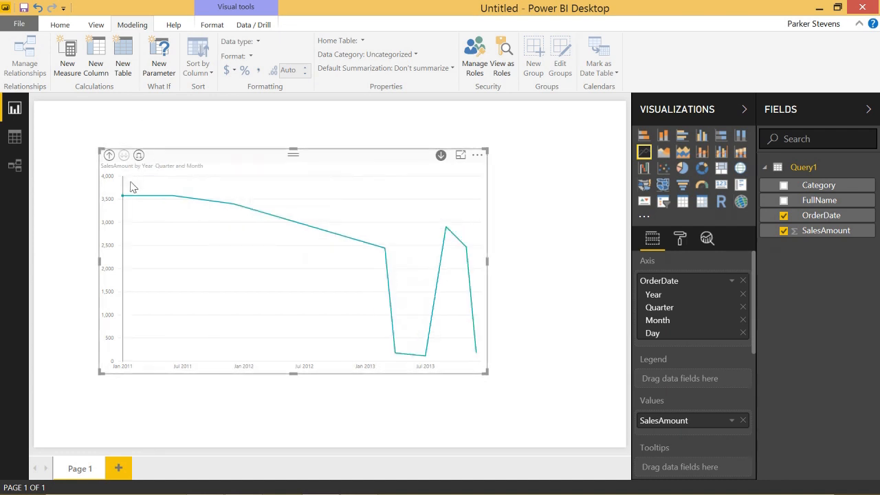
{"action": "mouse_move", "coordinate": [317, 232]}
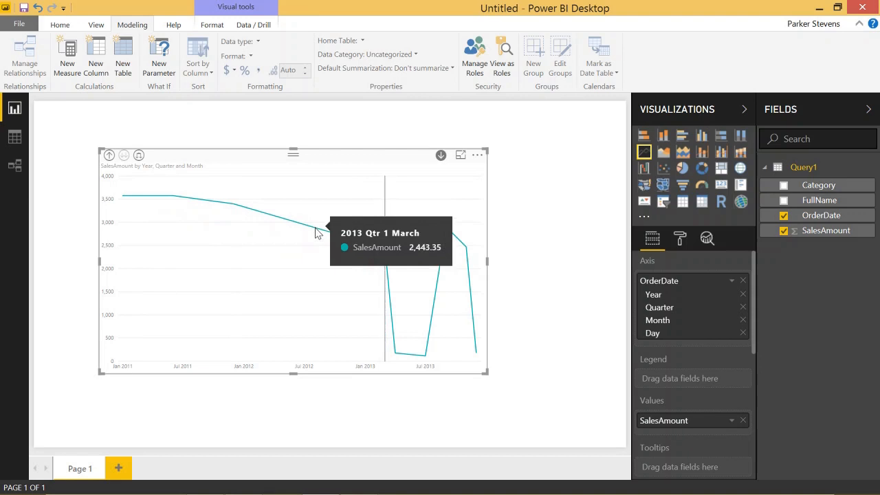
{"action": "mouse_move", "coordinate": [374, 215]}
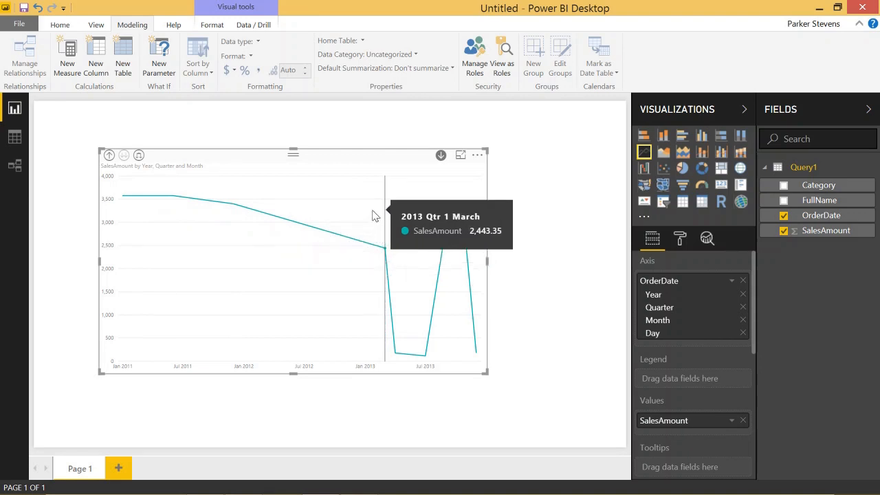
{"action": "mouse_move", "coordinate": [336, 188]}
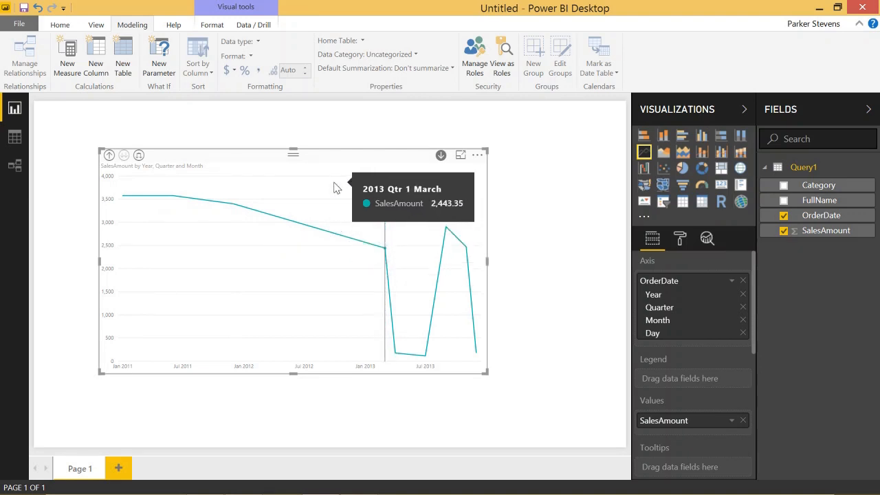
{"action": "mouse_move", "coordinate": [733, 284]}
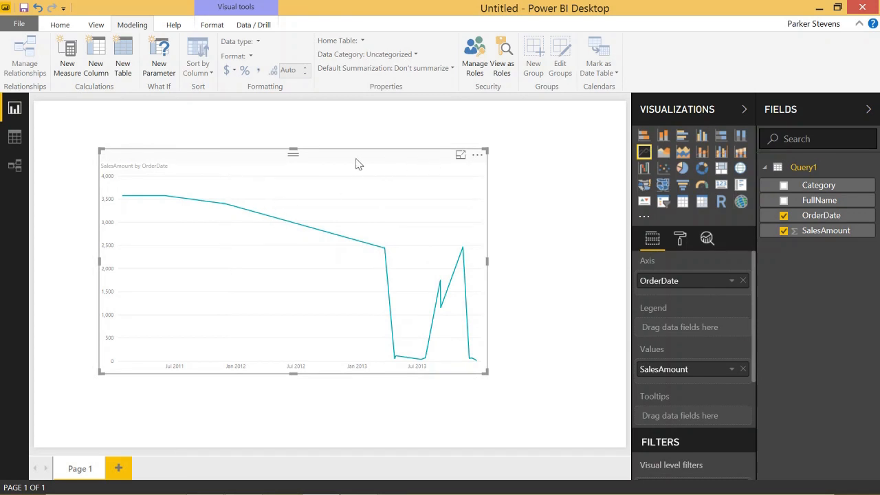
{"action": "mouse_move", "coordinate": [338, 159]}
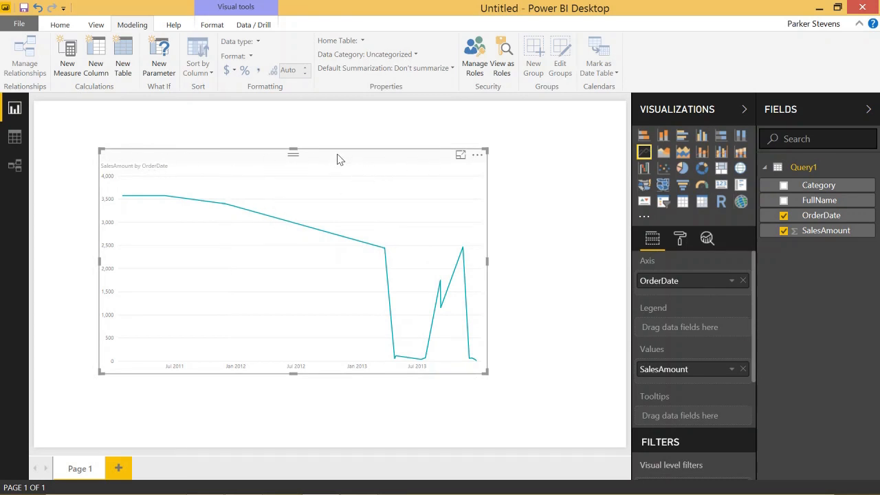
{"action": "mouse_move", "coordinate": [453, 172]}
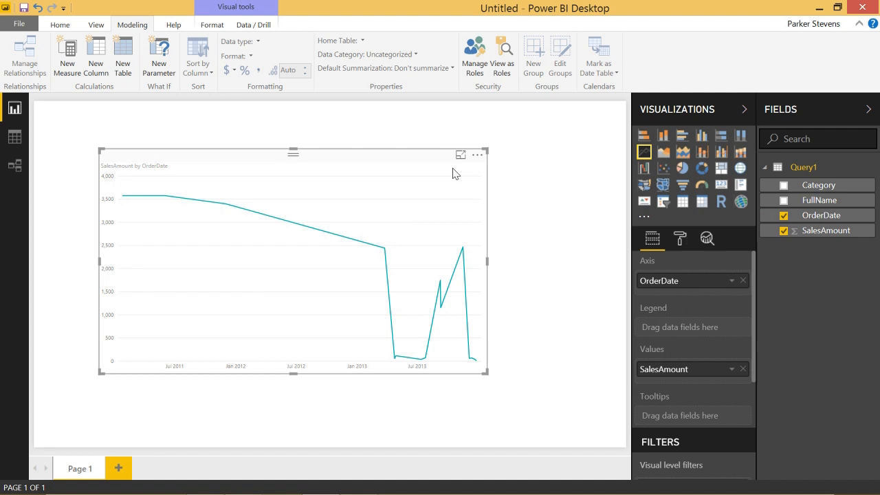
{"action": "mouse_move", "coordinate": [446, 139]}
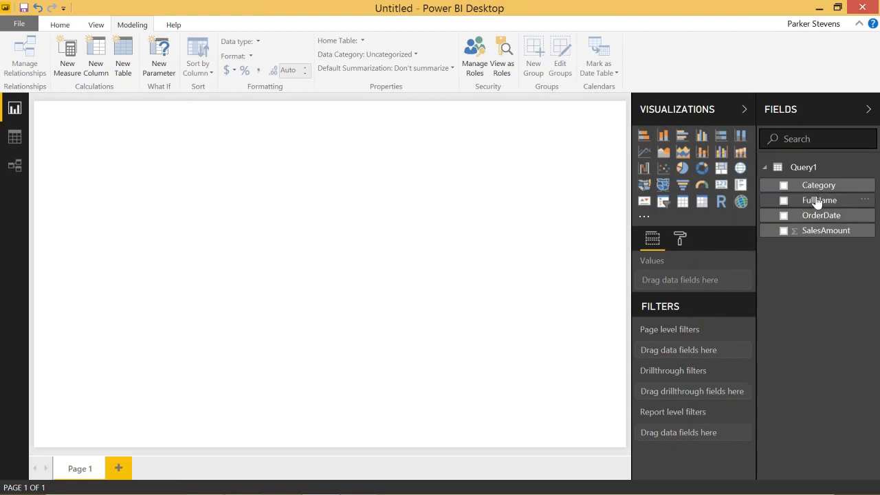
{"action": "mouse_move", "coordinate": [818, 185]}
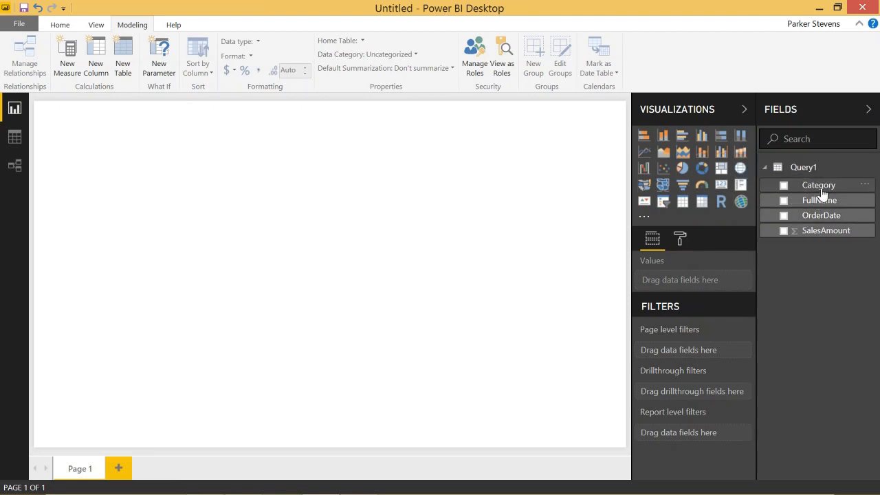
{"action": "mouse_move", "coordinate": [845, 200]}
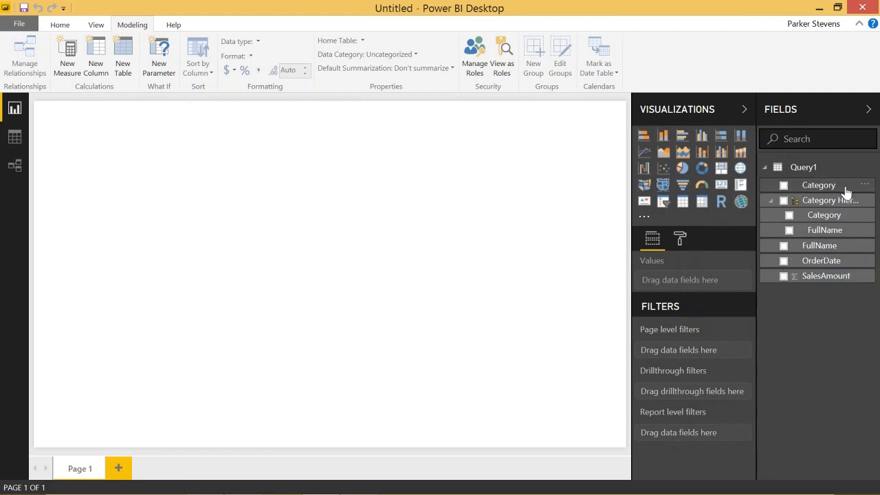
{"action": "mouse_move", "coordinate": [350, 207]}
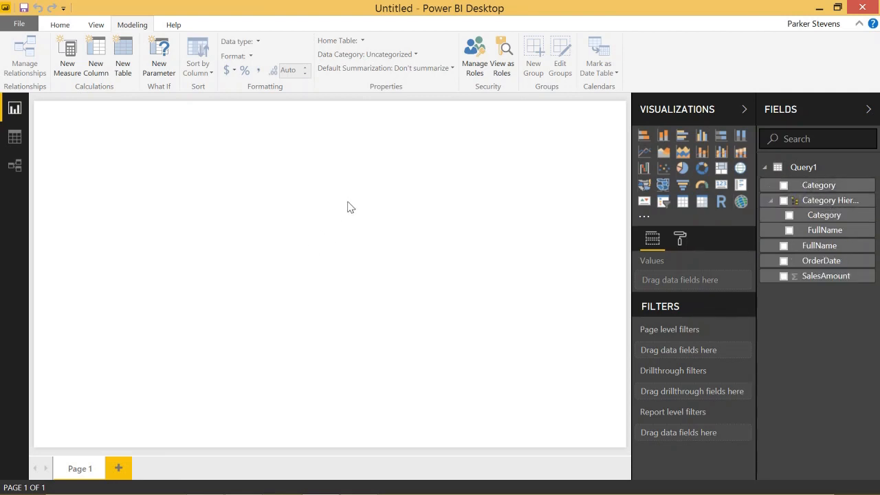
Add a column chart plotting SalesAmount by FullName, briefly trying OrderDate as the value
{"action": "left_click", "coordinate": [663, 134]}
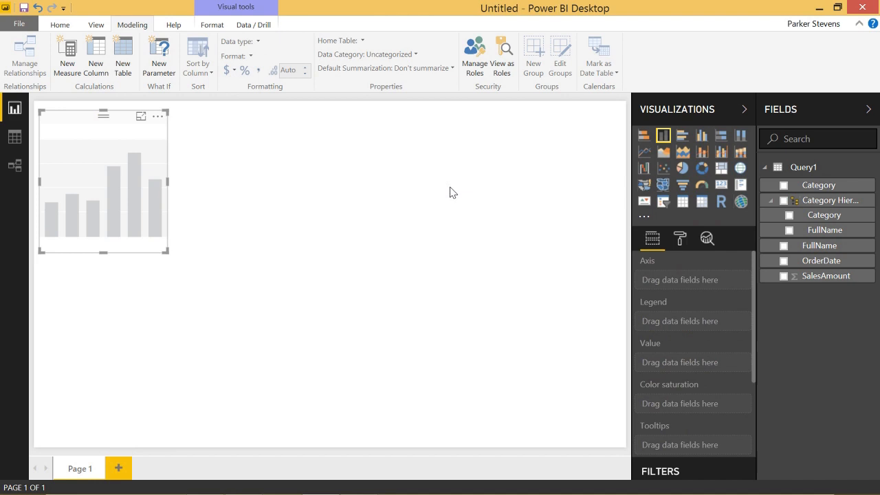
{"action": "left_click_drag", "start_coordinate": [104, 180], "coordinate": [205, 198]}
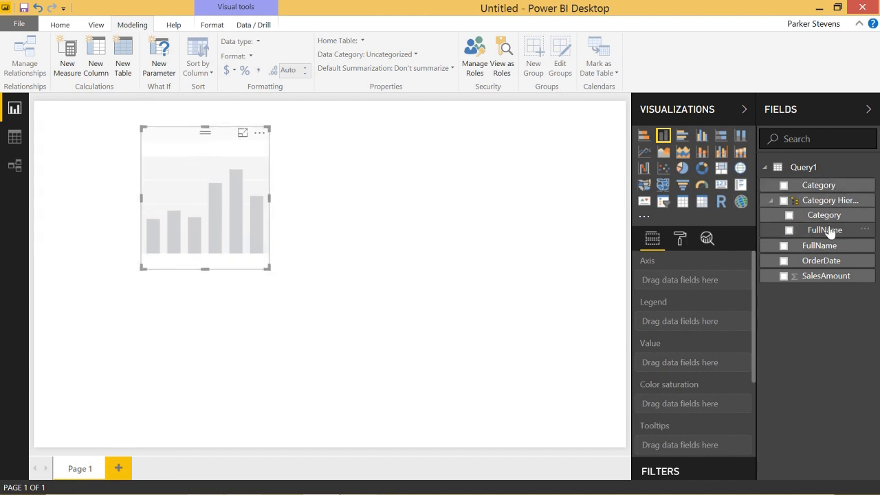
{"action": "left_click", "coordinate": [818, 245]}
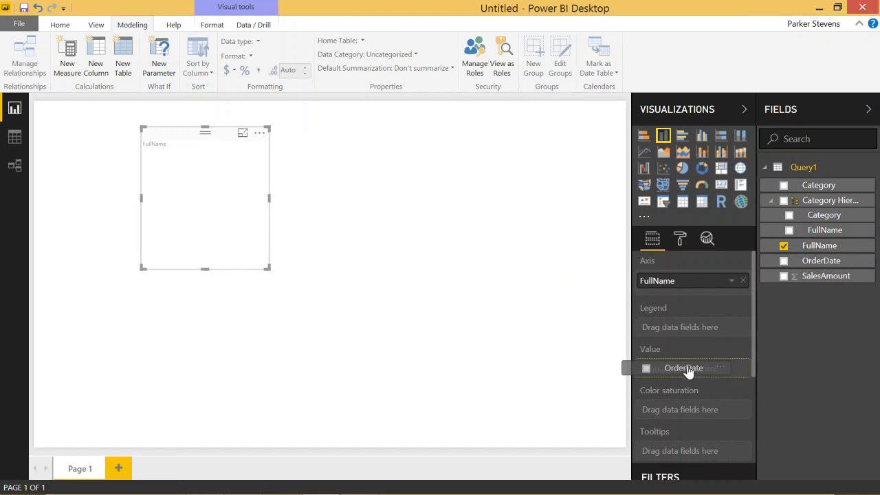
{"action": "left_click", "coordinate": [821, 261]}
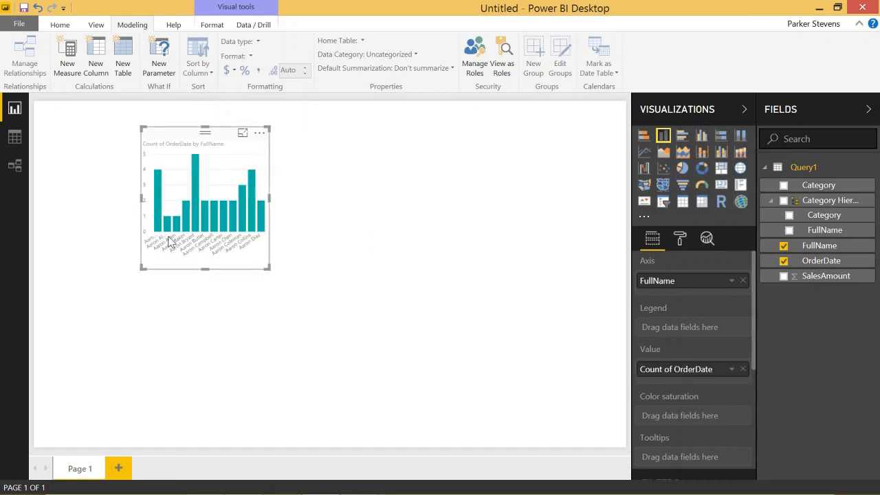
{"action": "left_click", "coordinate": [784, 260]}
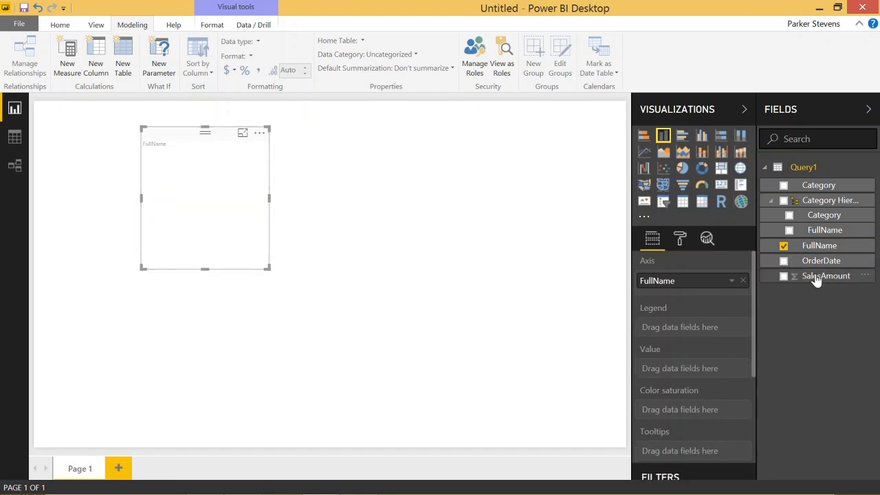
{"action": "left_click", "coordinate": [784, 276]}
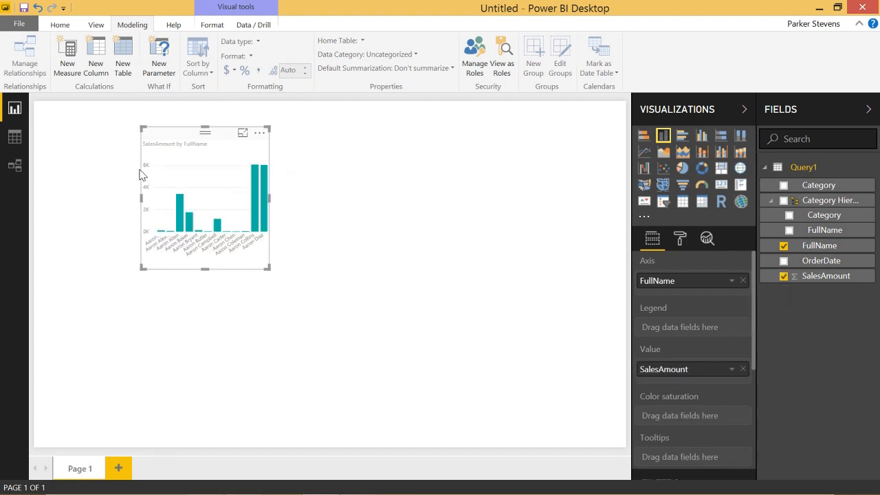
{"action": "mouse_move", "coordinate": [473, 246]}
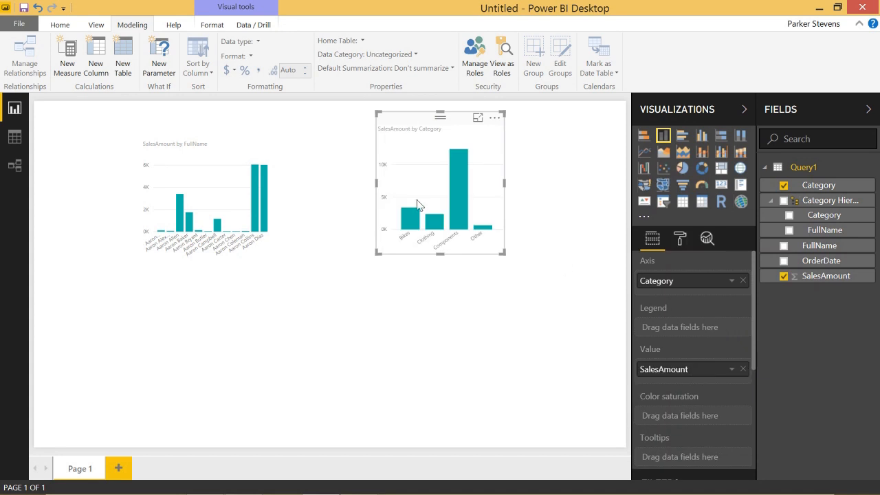
{"action": "mouse_move", "coordinate": [378, 254]}
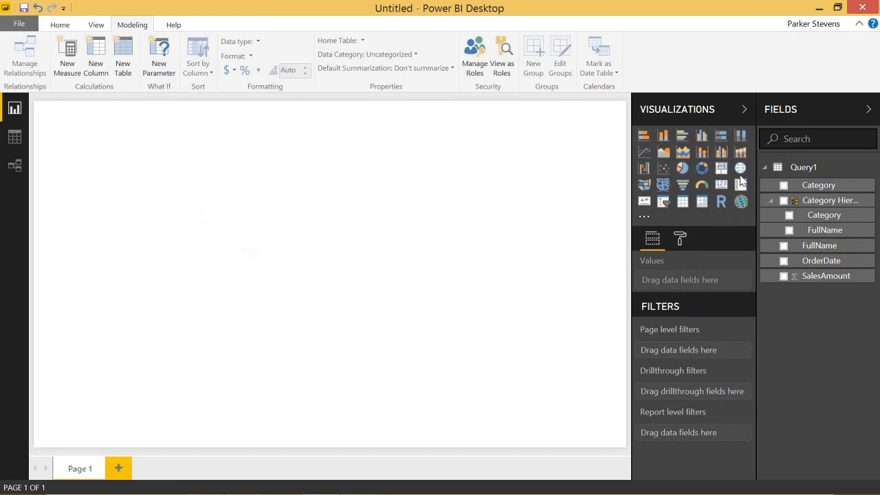
Add a new column chart to the empty page
{"action": "left_click", "coordinate": [663, 135]}
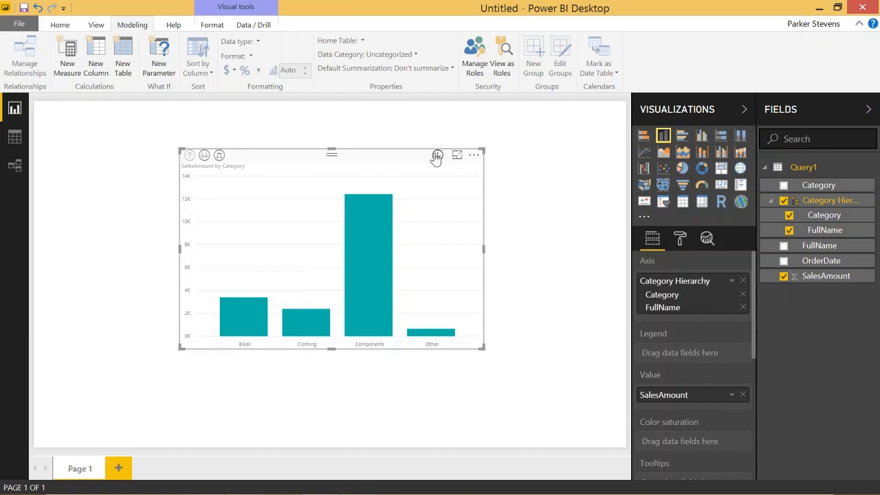
{"action": "mouse_move", "coordinate": [378, 265]}
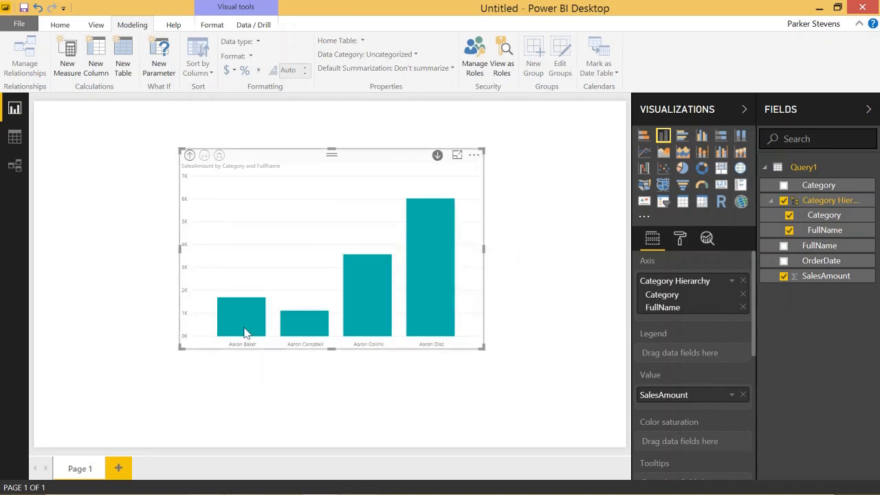
{"action": "mouse_move", "coordinate": [368, 278]}
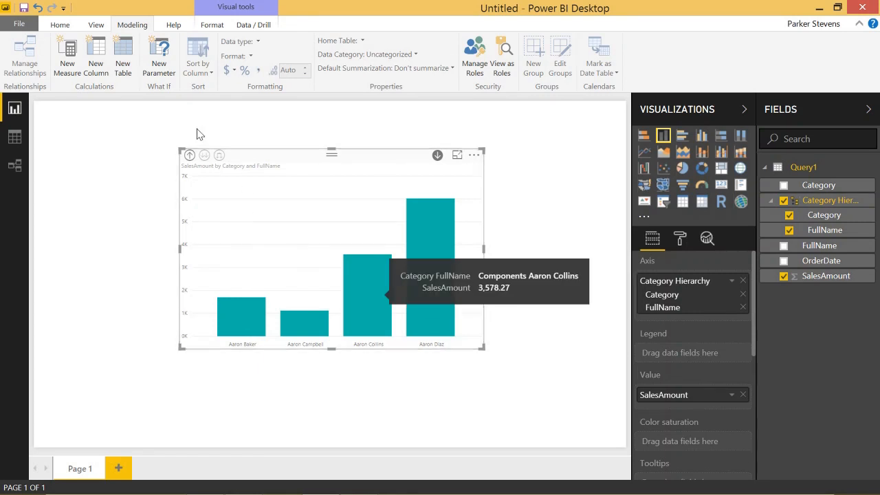
Drill up to Category, then expand all categories down to their FullName pairs
{"action": "left_click", "coordinate": [218, 155]}
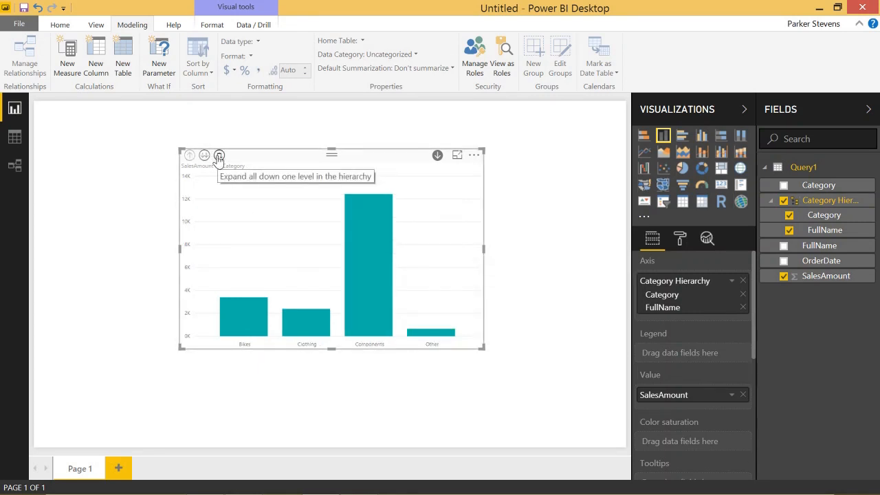
{"action": "left_click", "coordinate": [218, 154]}
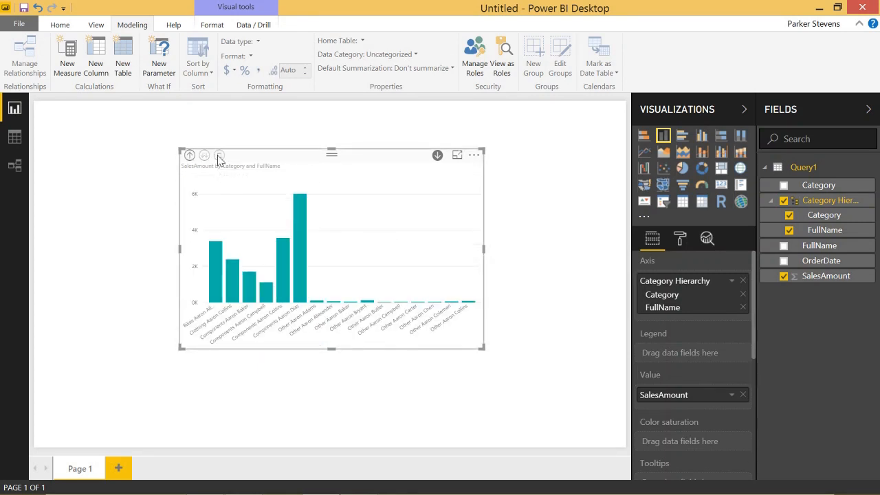
{"action": "mouse_move", "coordinate": [211, 293]}
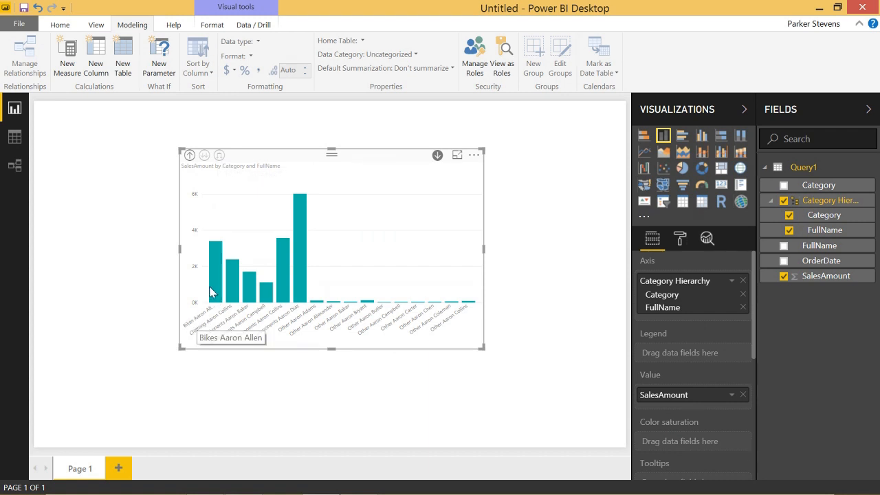
{"action": "mouse_move", "coordinate": [240, 315]}
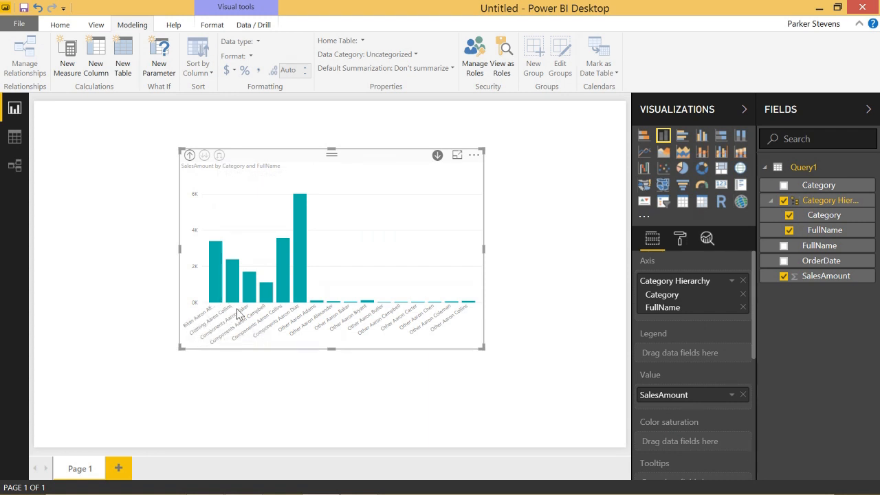
{"action": "mouse_move", "coordinate": [185, 328]}
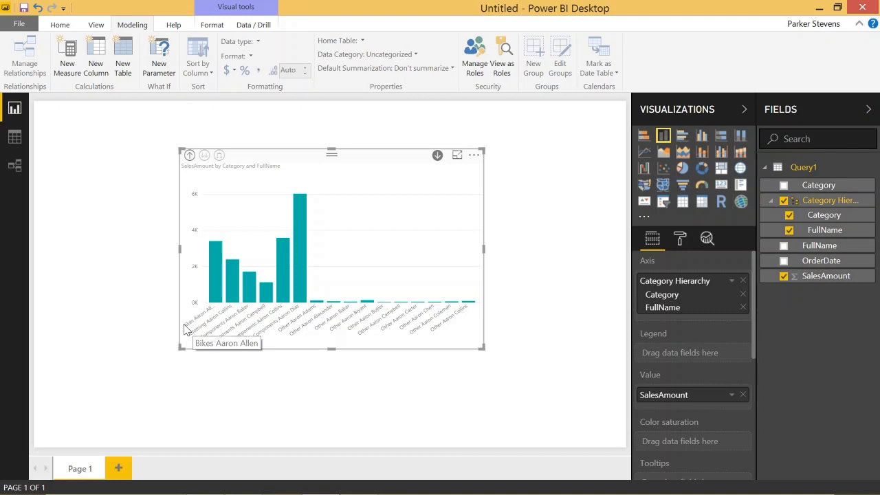
{"action": "mouse_move", "coordinate": [209, 321]}
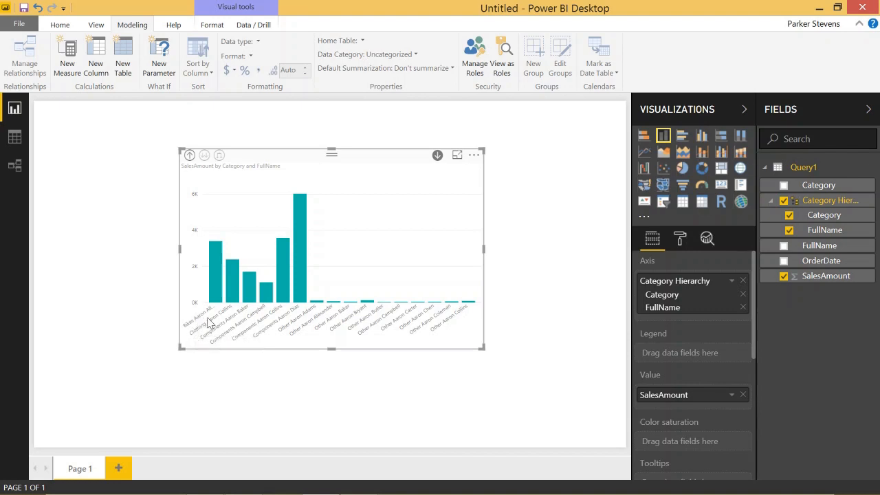
{"action": "mouse_move", "coordinate": [202, 323]}
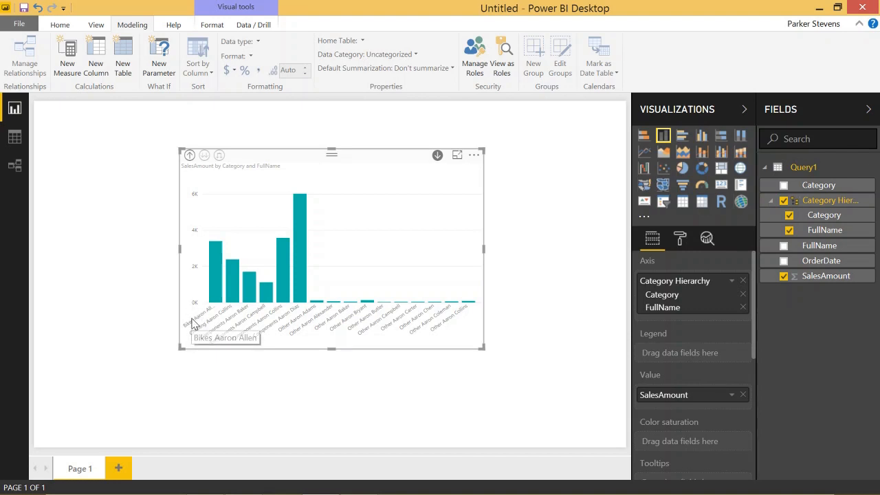
{"action": "mouse_move", "coordinate": [385, 170]}
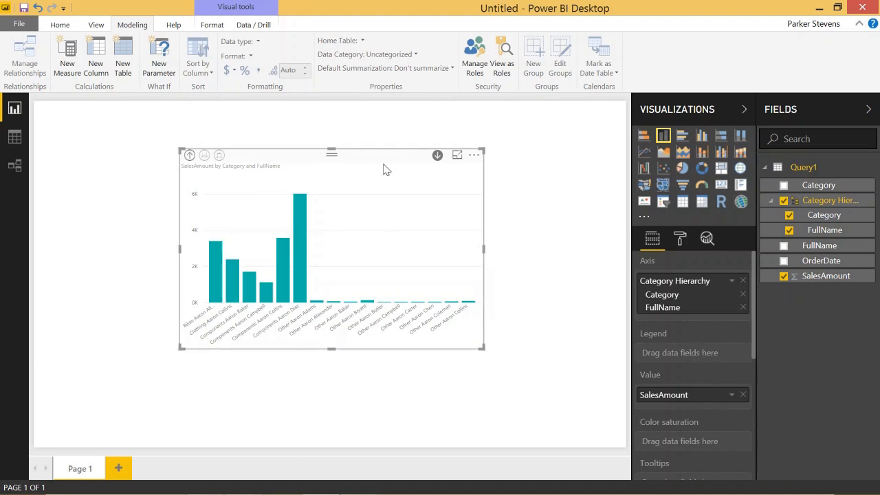
{"action": "mouse_move", "coordinate": [392, 159]}
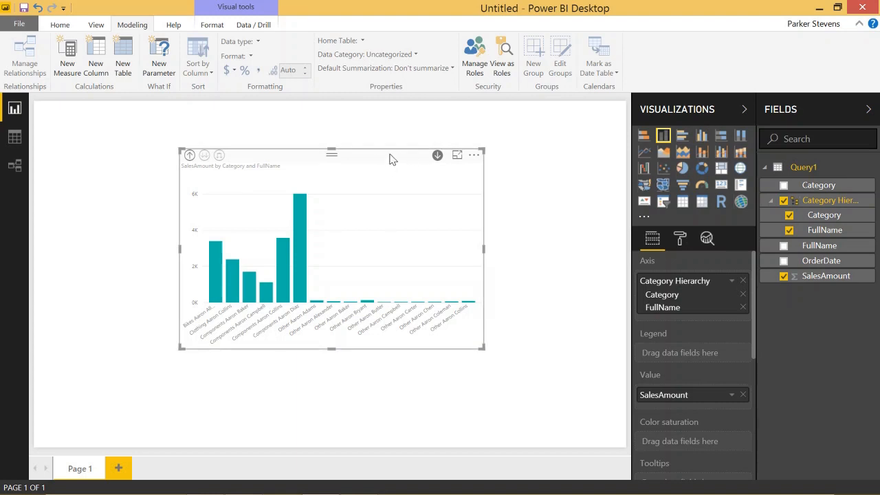
{"action": "mouse_move", "coordinate": [388, 160]}
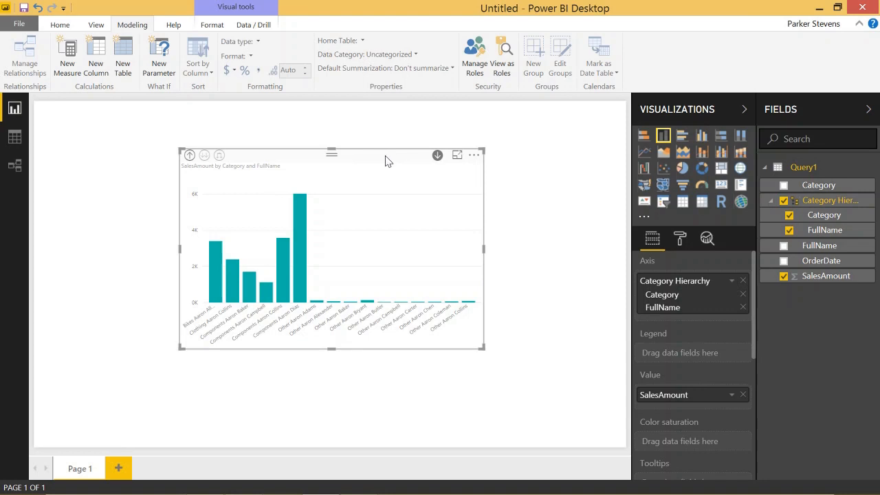